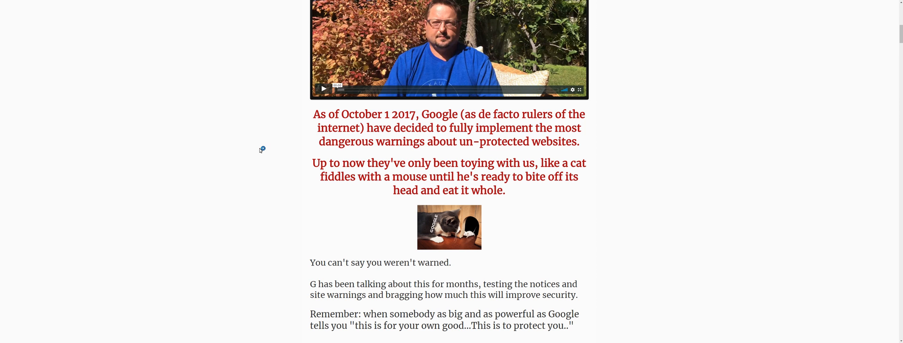
{"action": "mouse_move", "coordinate": [259, 148]}
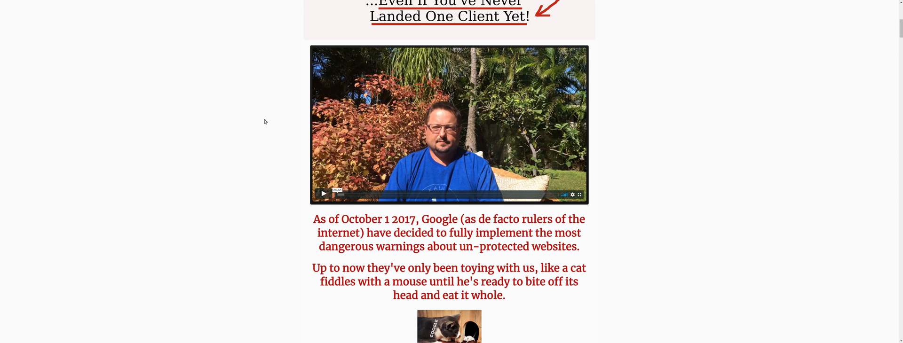
Step: Scroll the sales page past the Google warning video and Welcome intro to The SSL GOOGLE MASSACRE
{"action": "scroll", "scroll_direction": "down", "scroll_amount": 3}
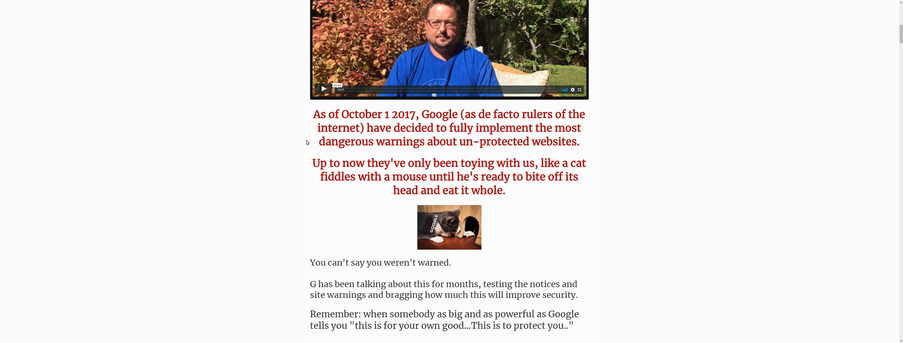
{"action": "scroll", "scroll_direction": "down", "scroll_amount": 3}
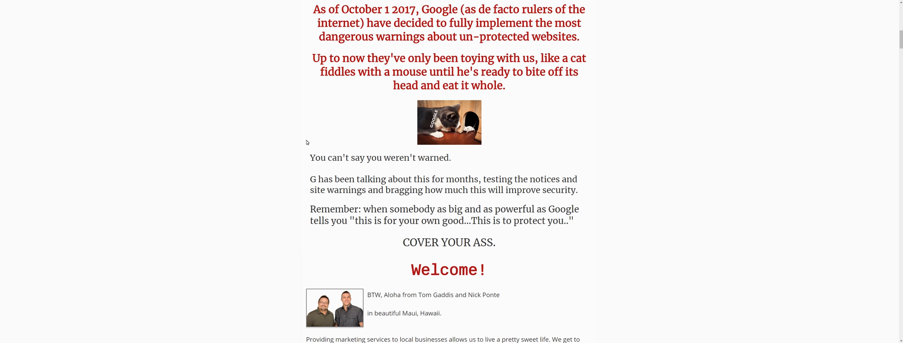
{"action": "mouse_move", "coordinate": [300, 137]}
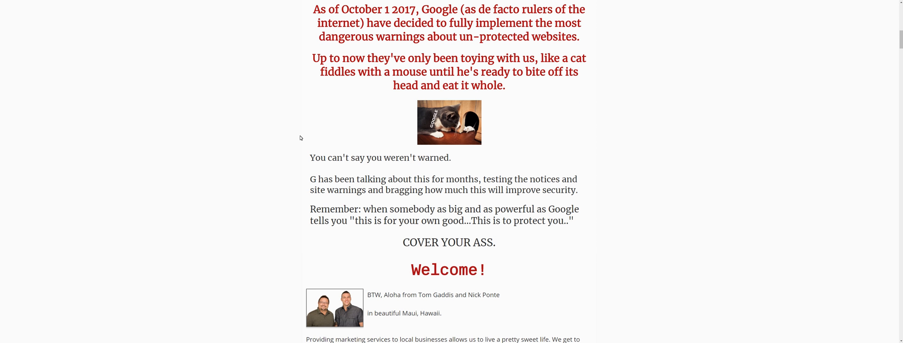
{"action": "scroll", "scroll_direction": "down", "scroll_amount": 3}
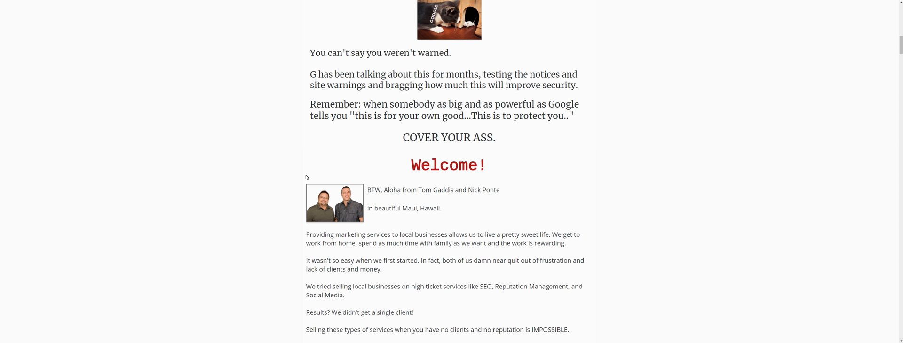
{"action": "mouse_move", "coordinate": [271, 172]}
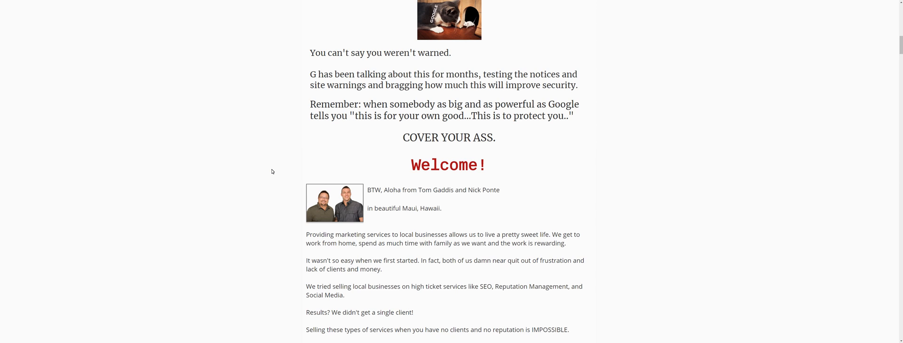
{"action": "scroll", "scroll_direction": "down", "scroll_amount": 3}
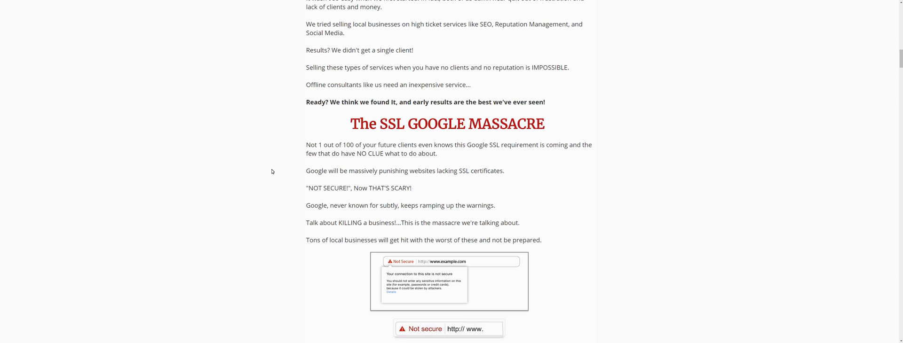
Step: Scroll past the Chrome 'Not secure' examples to the So, Why Worry? Fix-It pitch
{"action": "scroll", "scroll_direction": "down", "scroll_amount": 3}
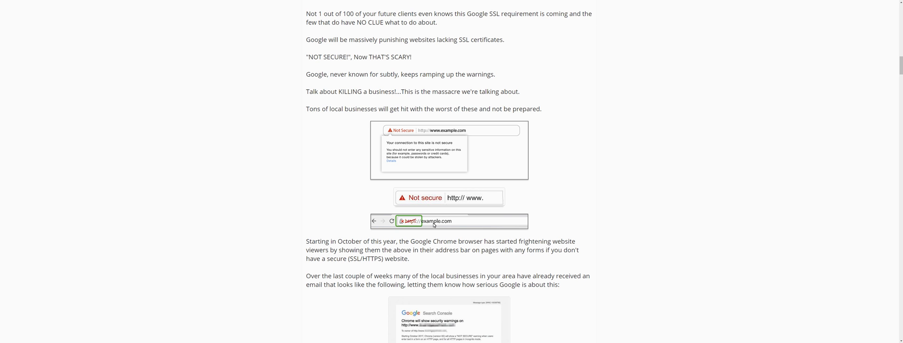
{"action": "mouse_move", "coordinate": [412, 231]}
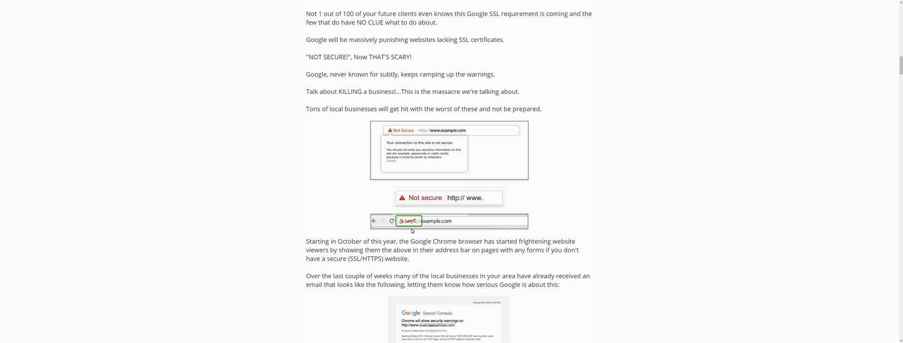
{"action": "scroll", "scroll_direction": "down", "scroll_amount": 3}
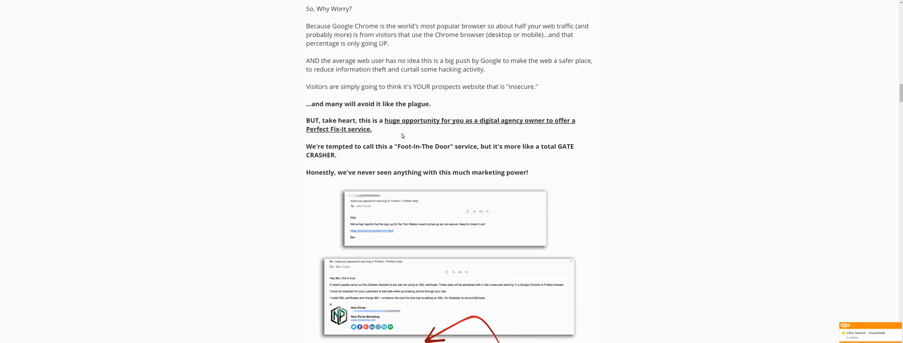
Step: Scroll down to the client email screenshots and the Introducing... heading
{"action": "scroll", "scroll_direction": "down", "scroll_amount": 3}
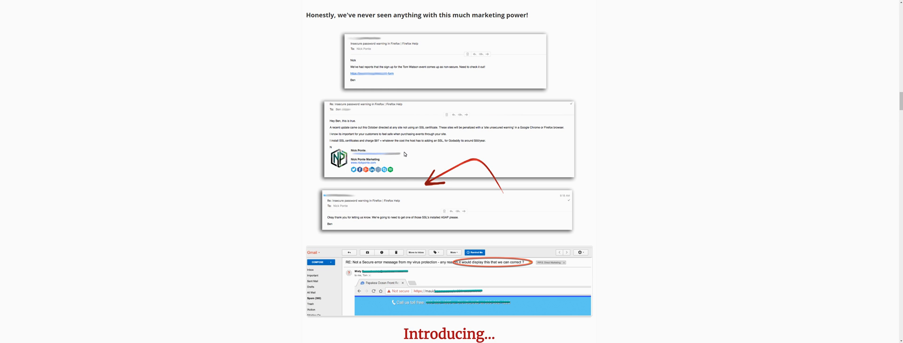
{"action": "mouse_move", "coordinate": [456, 141]}
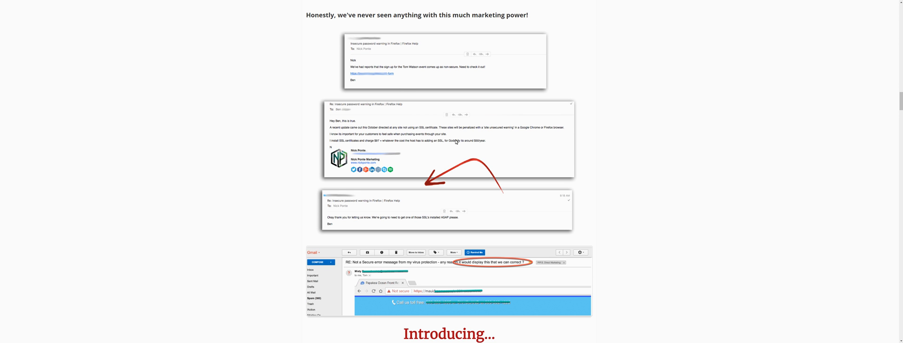
{"action": "mouse_move", "coordinate": [480, 141]}
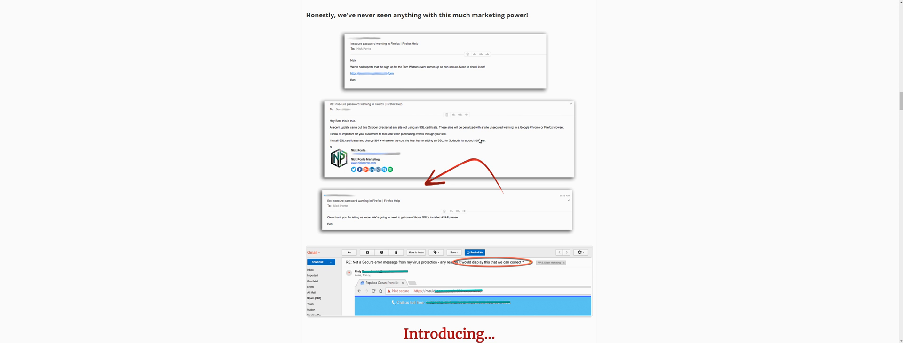
{"action": "mouse_move", "coordinate": [378, 143]}
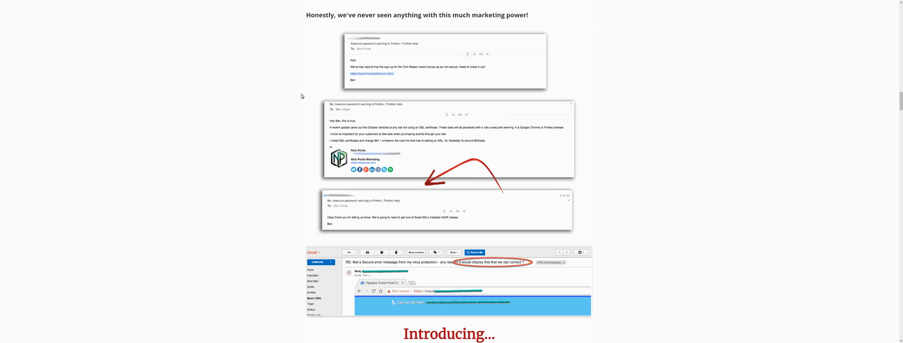
{"action": "mouse_move", "coordinate": [277, 198]}
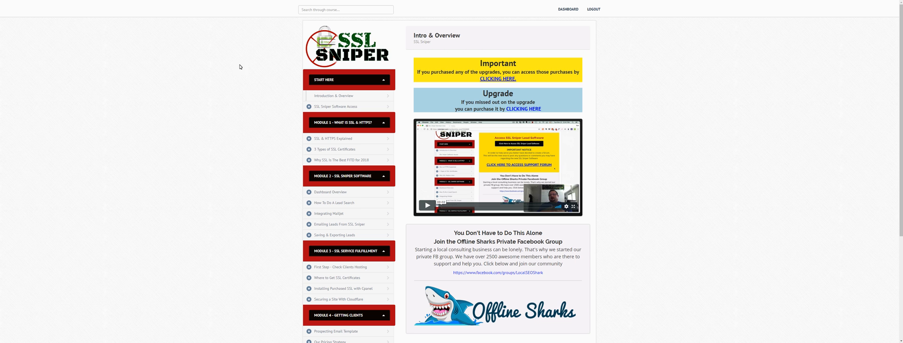
{"action": "mouse_move", "coordinate": [324, 109]}
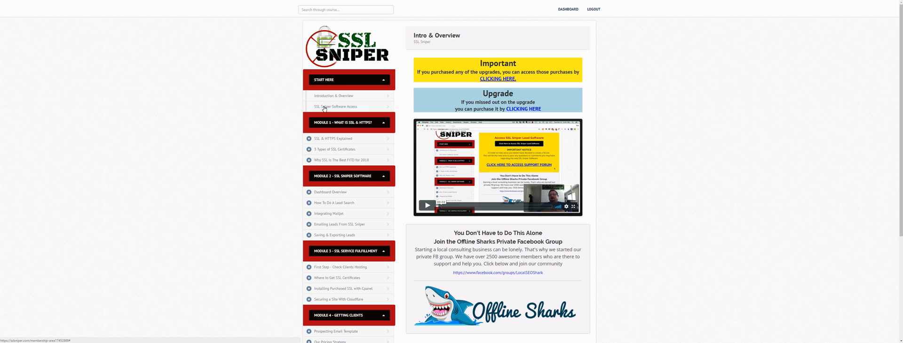
{"action": "mouse_move", "coordinate": [337, 97]}
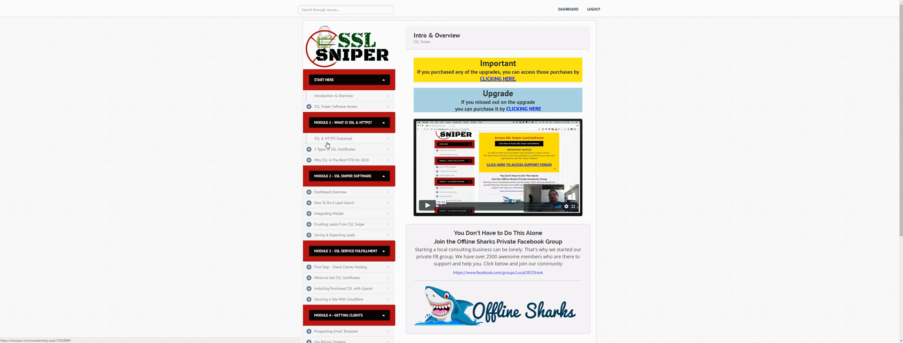
{"action": "mouse_move", "coordinate": [364, 139]}
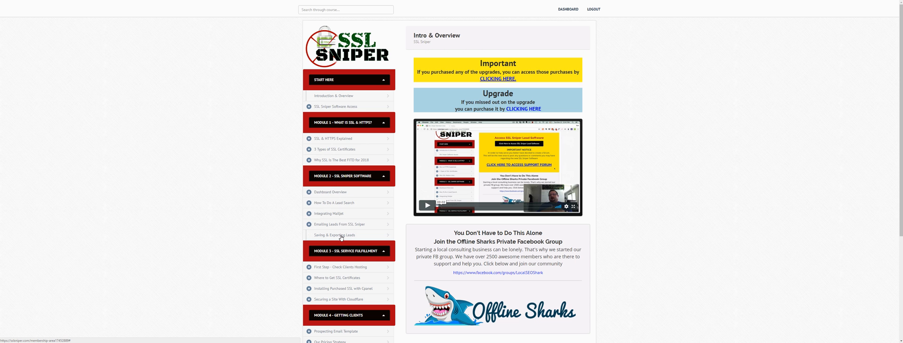
{"action": "scroll", "scroll_direction": "down", "scroll_amount": 3}
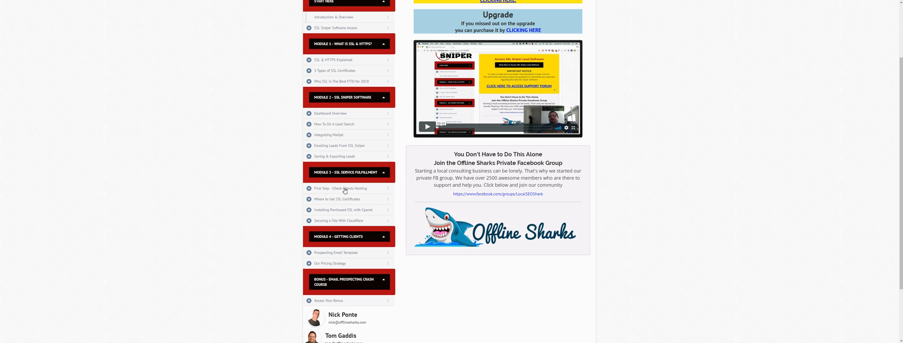
{"action": "scroll", "scroll_direction": "down", "scroll_amount": 3}
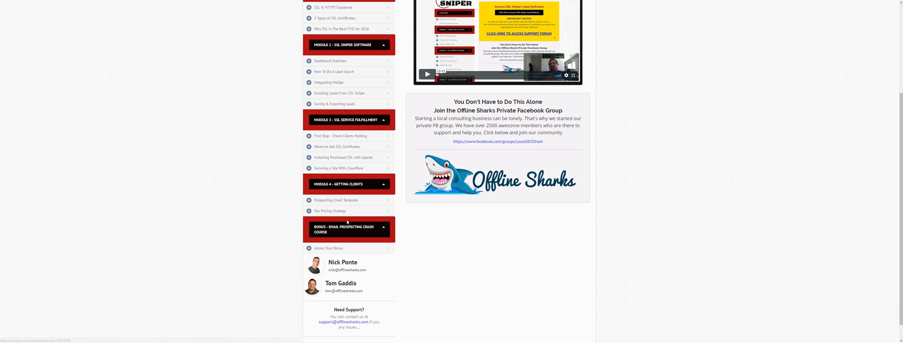
{"action": "mouse_move", "coordinate": [356, 225]}
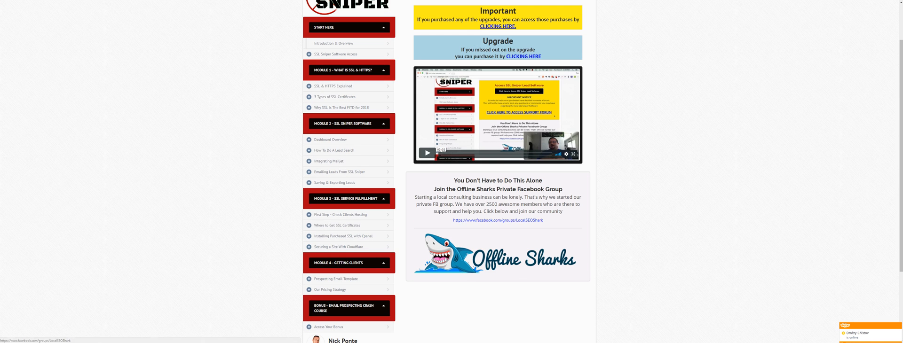
{"action": "mouse_move", "coordinate": [493, 228]}
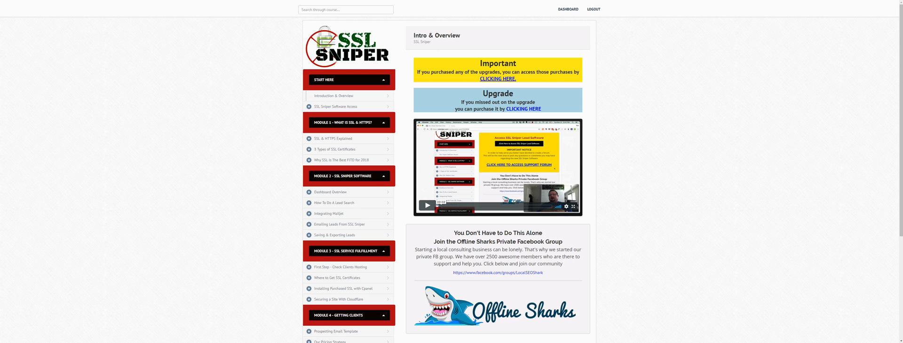
{"action": "mouse_move", "coordinate": [290, 63]}
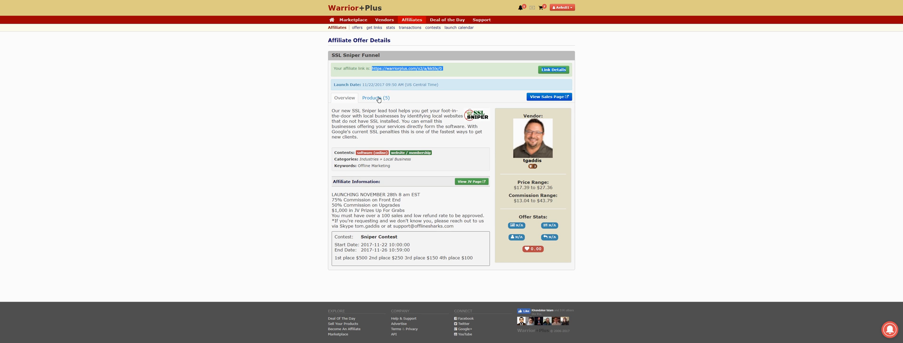
Step: View the Products (5) tab with prices, commissions and the upsell/downsell funnel diagram
{"action": "left_click", "coordinate": [376, 97]}
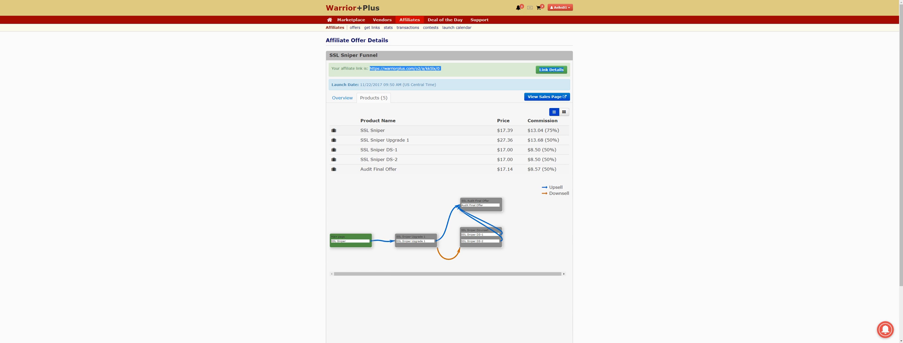
{"action": "double_click", "coordinate": [506, 140]}
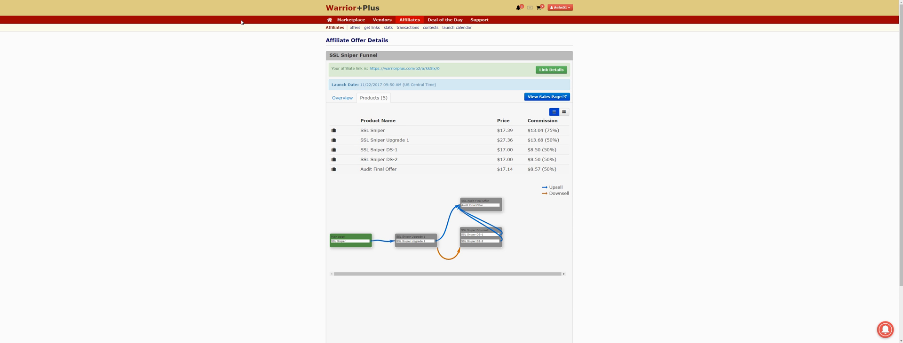
{"action": "mouse_move", "coordinate": [273, 121]}
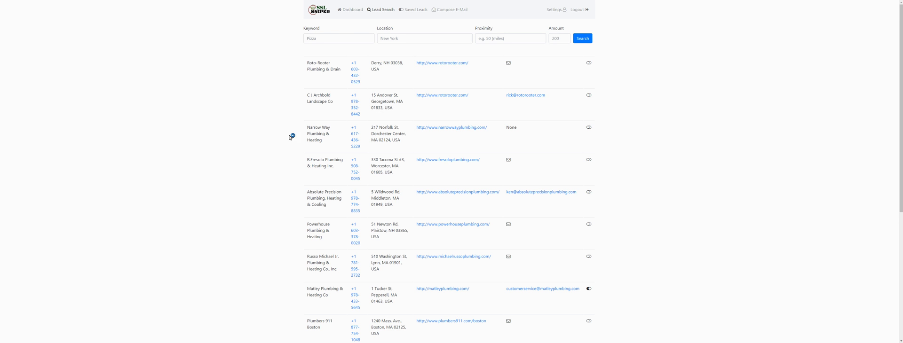
{"action": "mouse_move", "coordinate": [330, 28]}
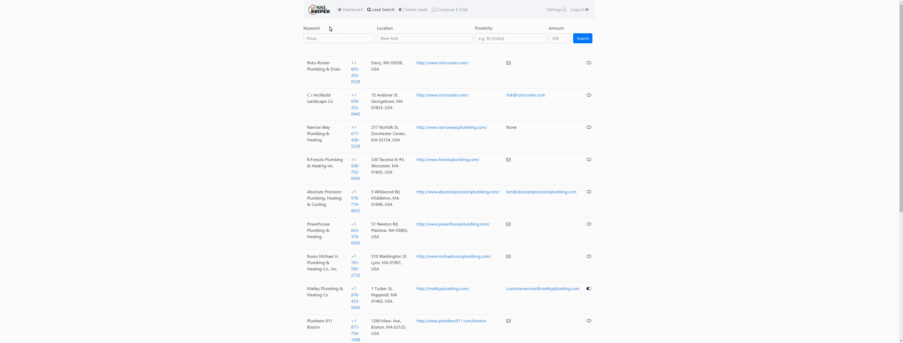
Step: Search for Plumber leads in New York, NY with proximity 30 and amount 100
{"action": "left_click", "coordinate": [339, 38]}
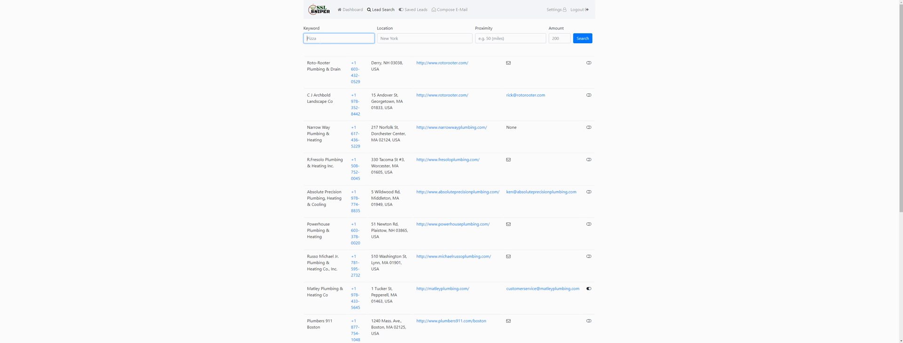
{"action": "type", "text": "Plumber"}
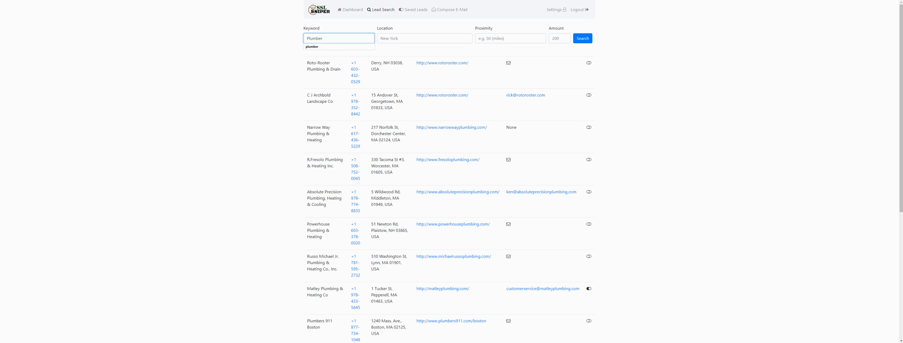
{"action": "left_click", "coordinate": [425, 38]}
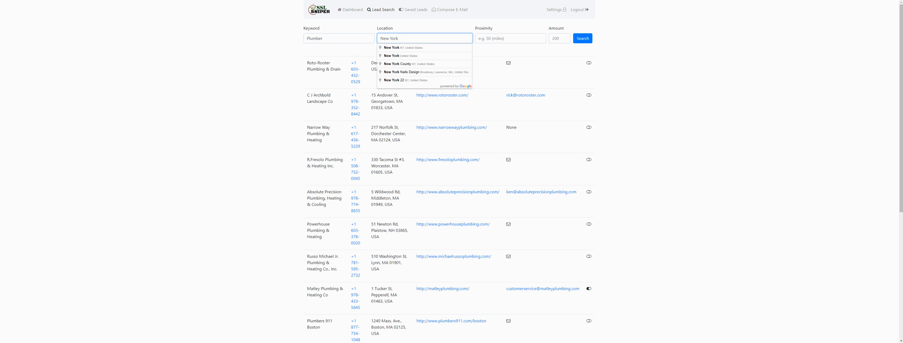
{"action": "mouse_move", "coordinate": [416, 56]}
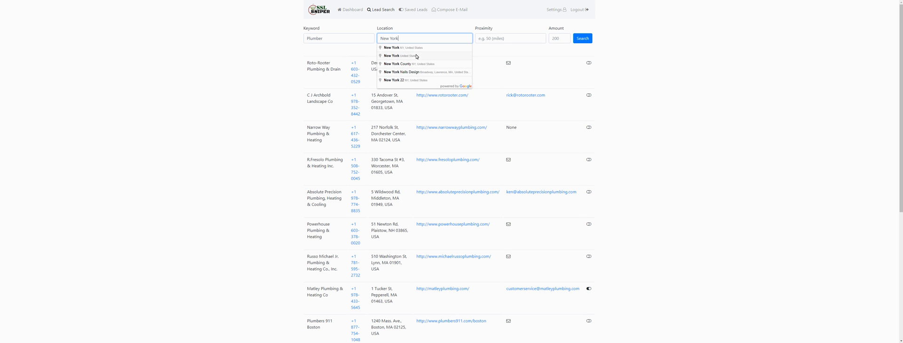
{"action": "left_click", "coordinate": [395, 47]}
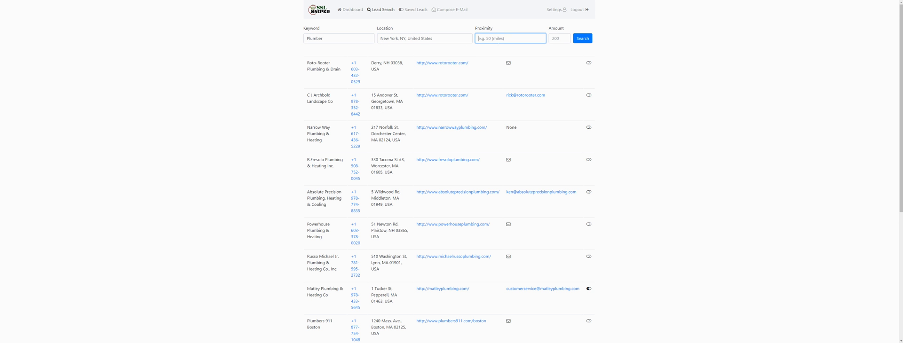
{"action": "type", "text": "30"}
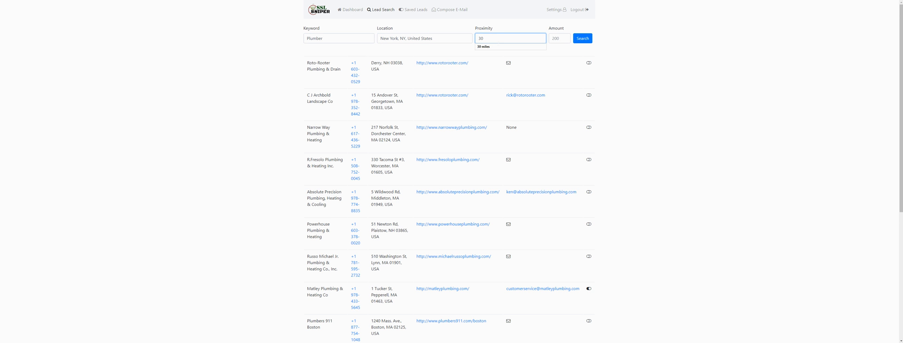
{"action": "left_click", "coordinate": [558, 38]}
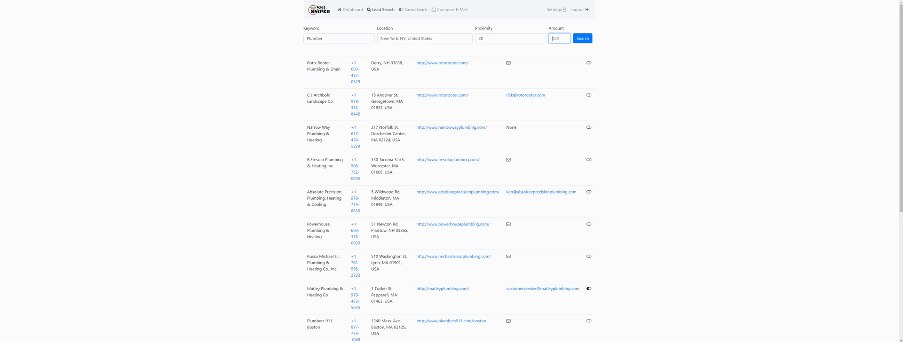
{"action": "type", "text": "100"}
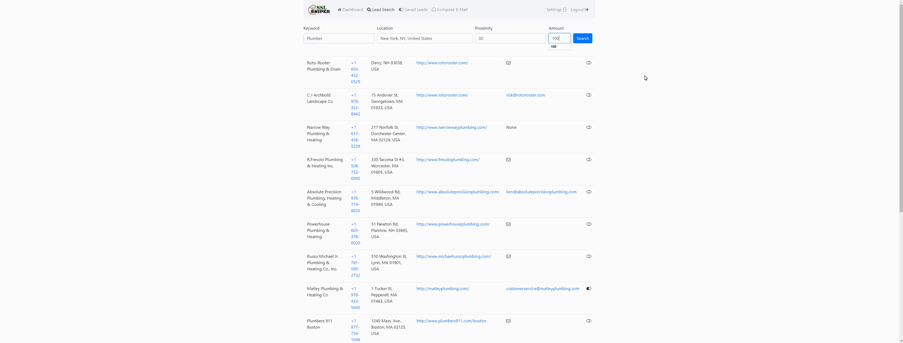
{"action": "left_click", "coordinate": [583, 38]}
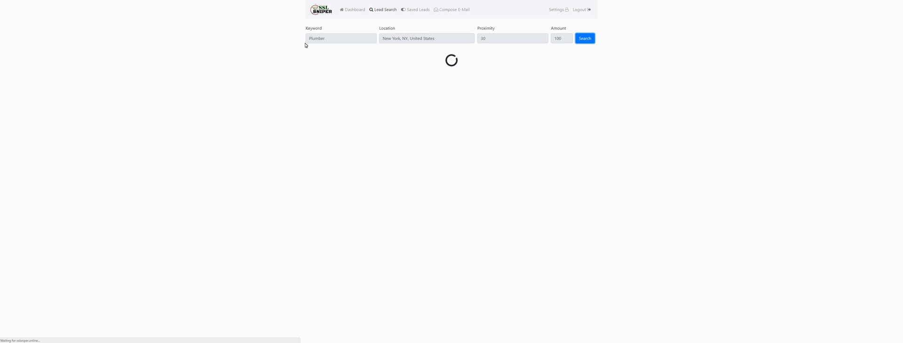
Step: Look over the loaded plumbing and heating leads around New York and New Jersey
{"action": "left_click", "coordinate": [585, 38]}
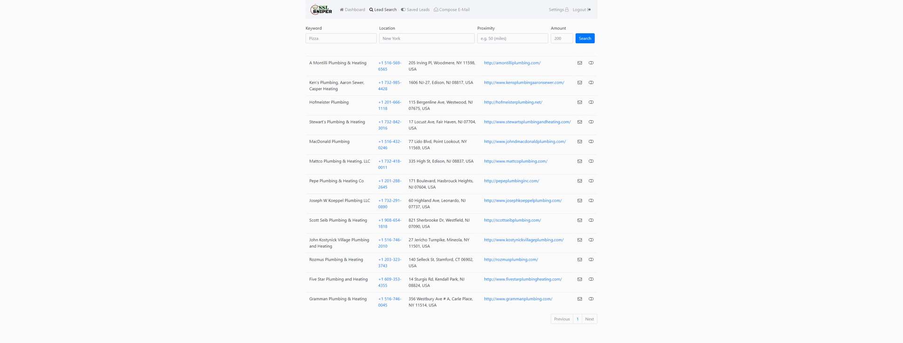
{"action": "mouse_move", "coordinate": [396, 70]}
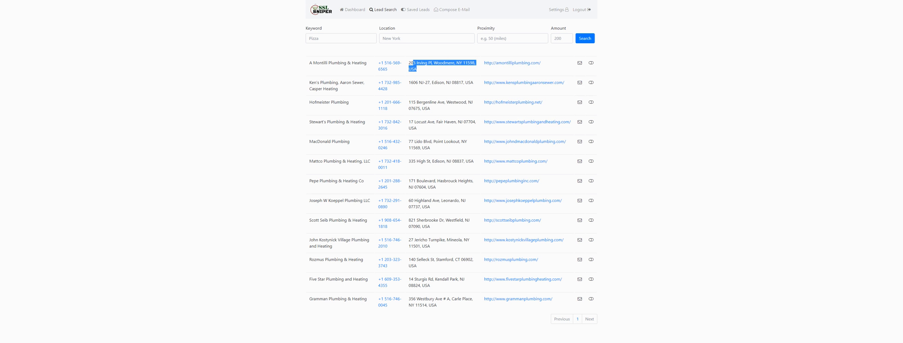
{"action": "left_click", "coordinate": [511, 62]}
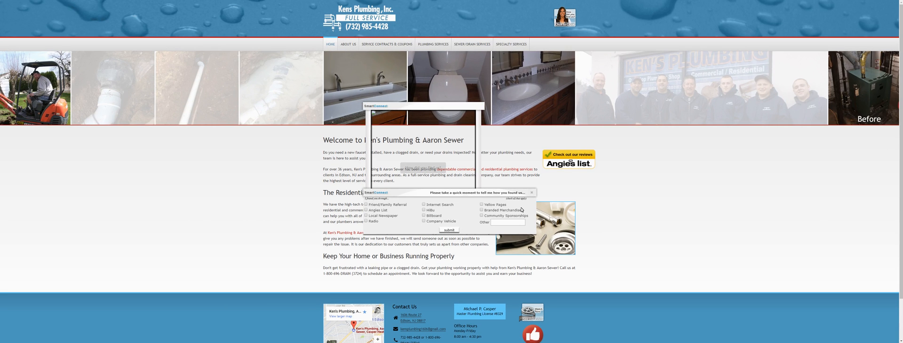
{"action": "mouse_move", "coordinate": [393, 215]}
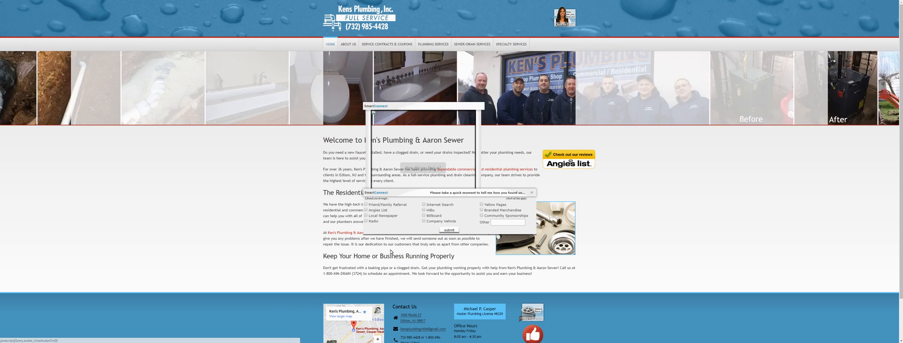
{"action": "scroll", "scroll_direction": "down", "scroll_amount": 3}
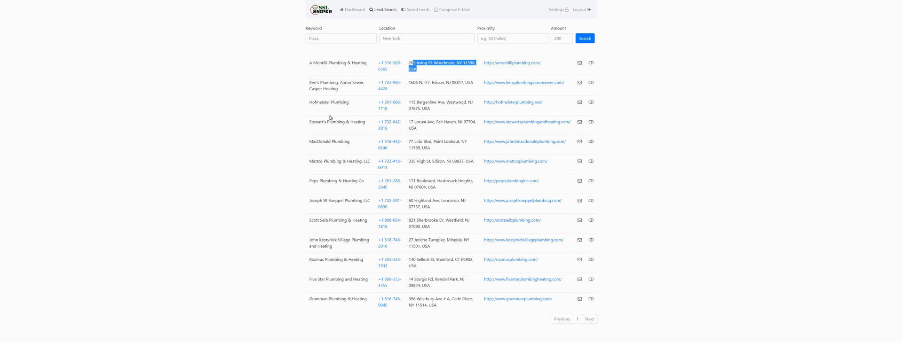
{"action": "mouse_move", "coordinate": [524, 334]}
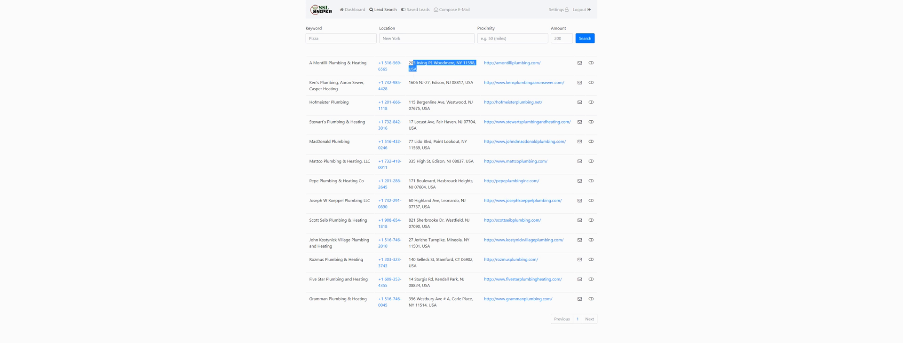
Step: Open Saved Leads, check Matley Plumbing & Heating Co's email link, then go to the dashboard
{"action": "left_click", "coordinate": [426, 38]}
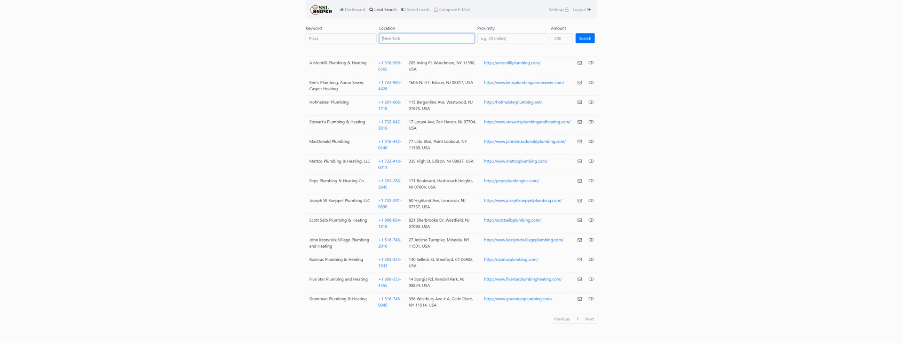
{"action": "mouse_move", "coordinate": [425, 26]}
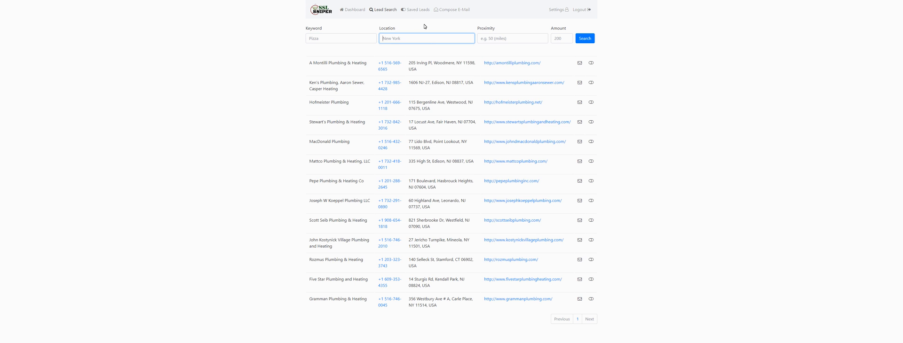
{"action": "left_click", "coordinate": [418, 10]}
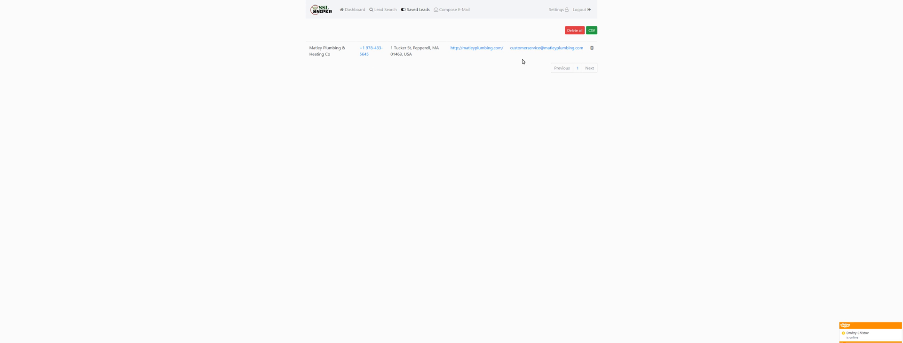
{"action": "mouse_move", "coordinate": [545, 48]}
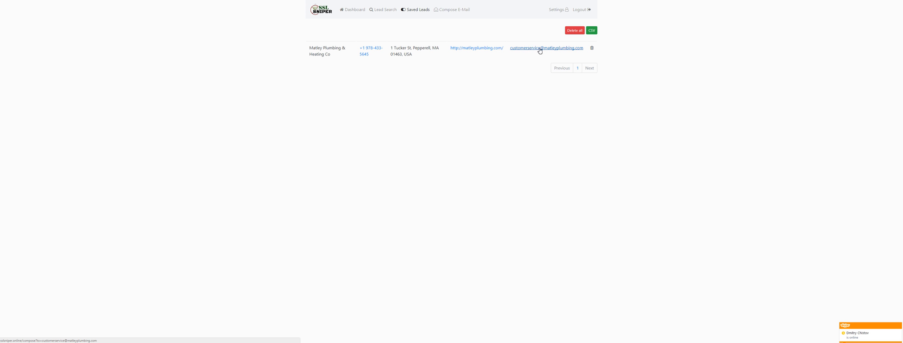
{"action": "left_click", "coordinate": [546, 48]}
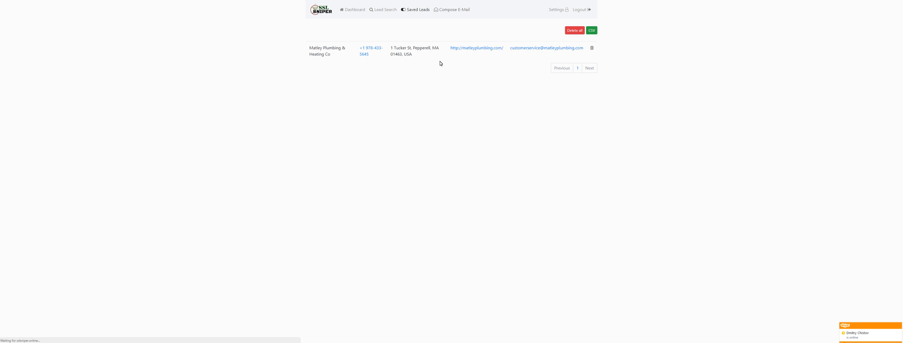
{"action": "left_click", "coordinate": [351, 10]}
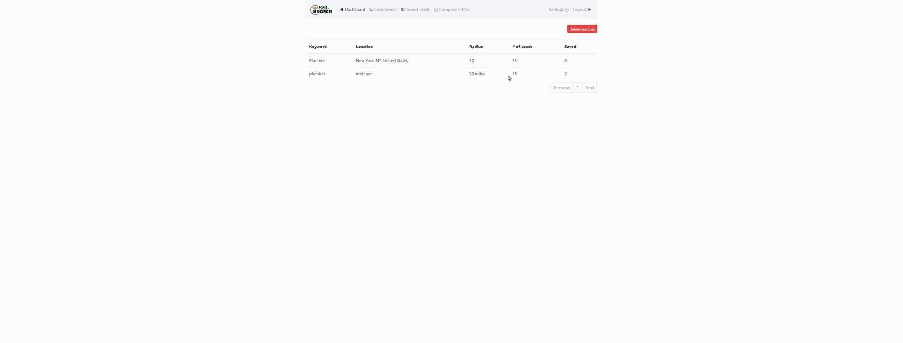
{"action": "mouse_move", "coordinate": [383, 10]}
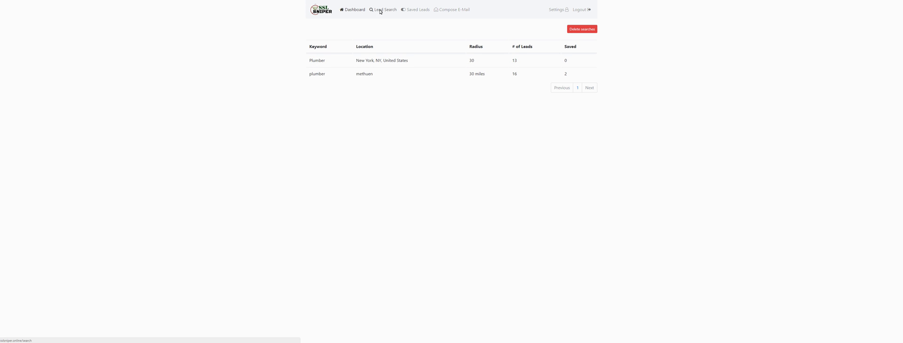
Step: Return from the search history to the New York plumber Lead Search results
{"action": "left_click", "coordinate": [385, 10]}
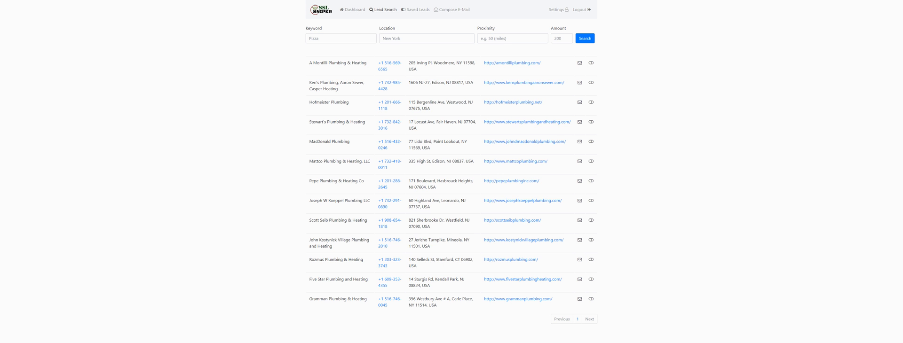
{"action": "mouse_move", "coordinate": [268, 89]}
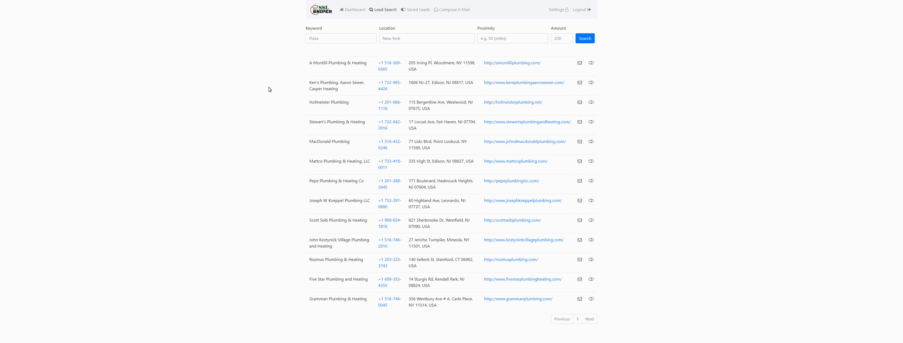
{"action": "mouse_move", "coordinate": [266, 85]}
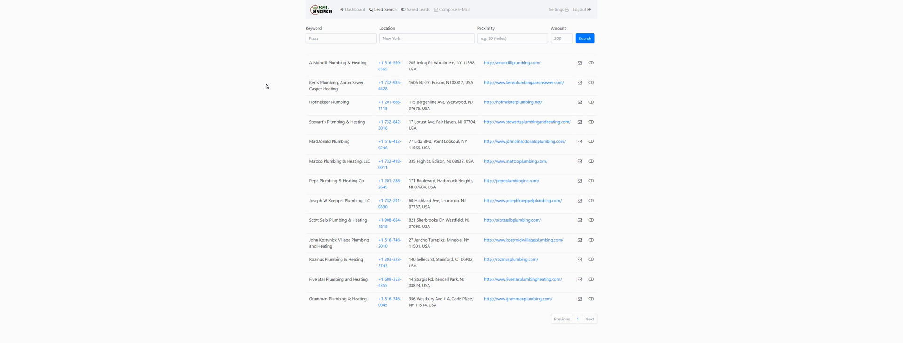